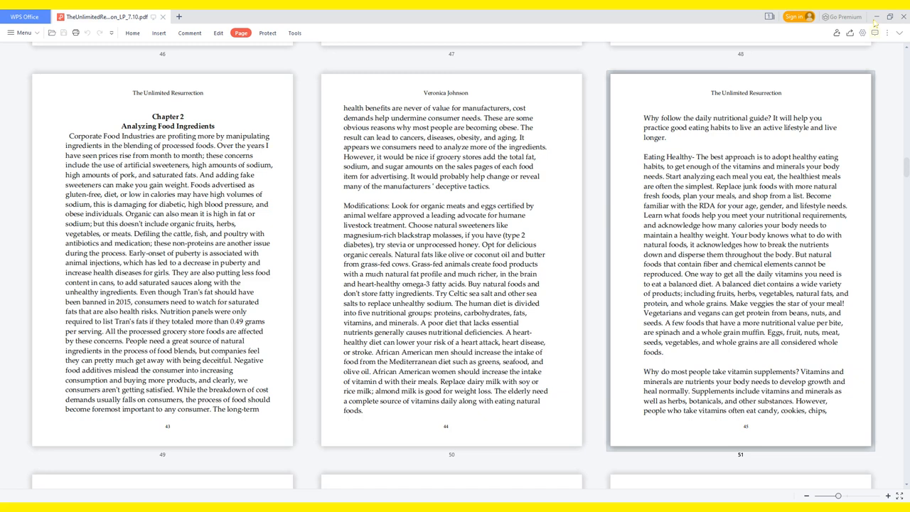
{"action": "scroll", "scroll_direction": "down", "scroll_amount": 3}
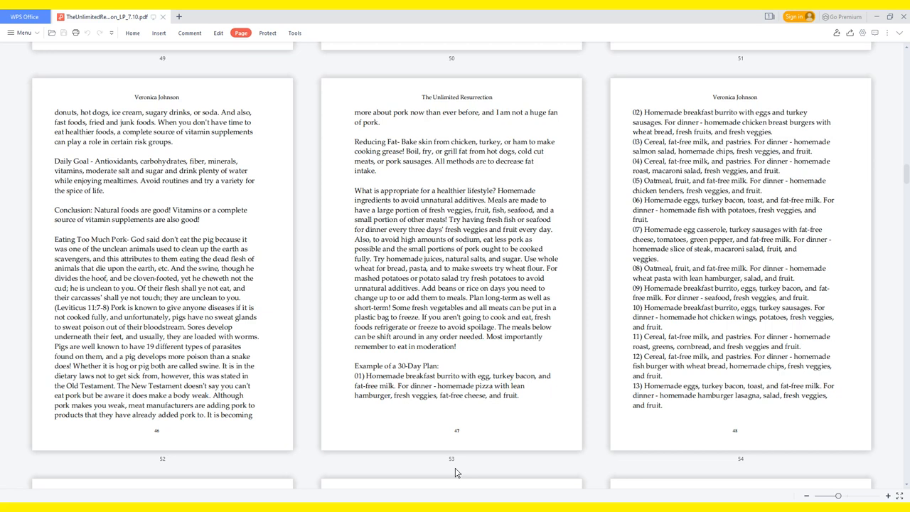
{"action": "scroll", "scroll_direction": "down", "scroll_amount": 3}
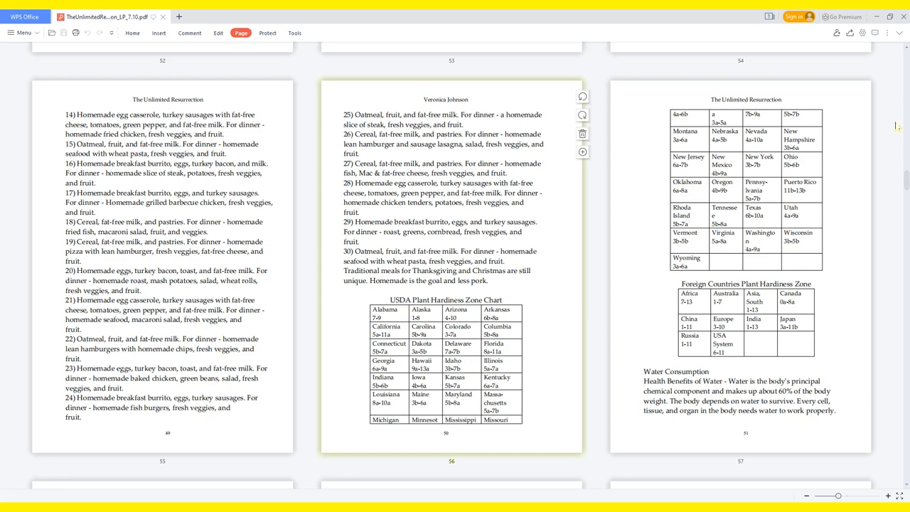
{"action": "scroll", "scroll_direction": "down", "scroll_amount": 3}
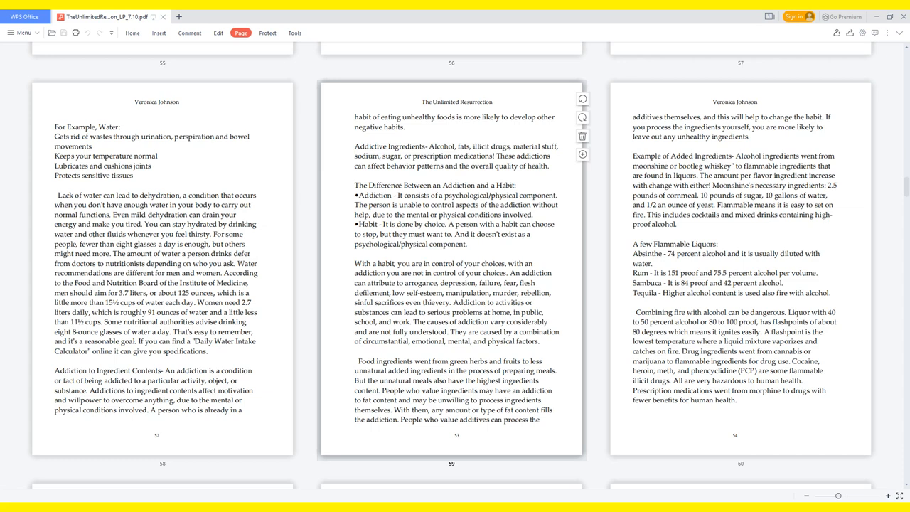
{"action": "scroll", "scroll_direction": "down", "scroll_amount": 3}
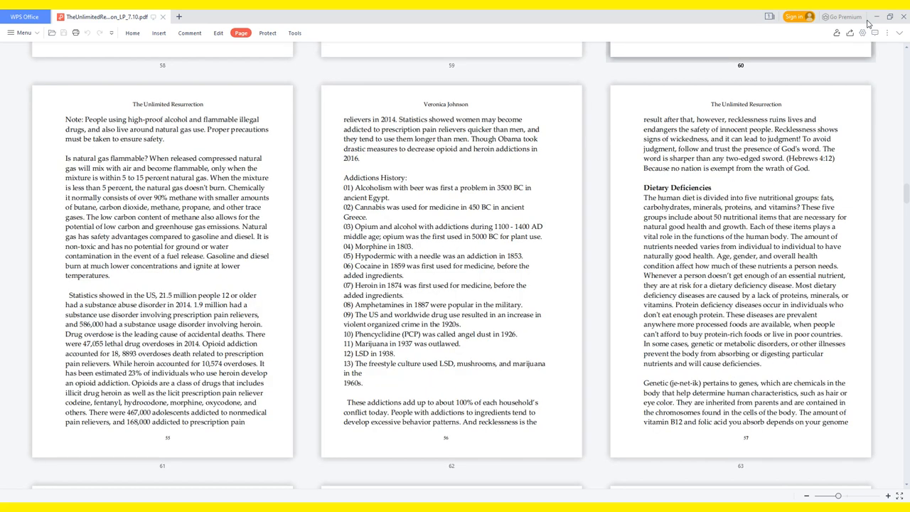